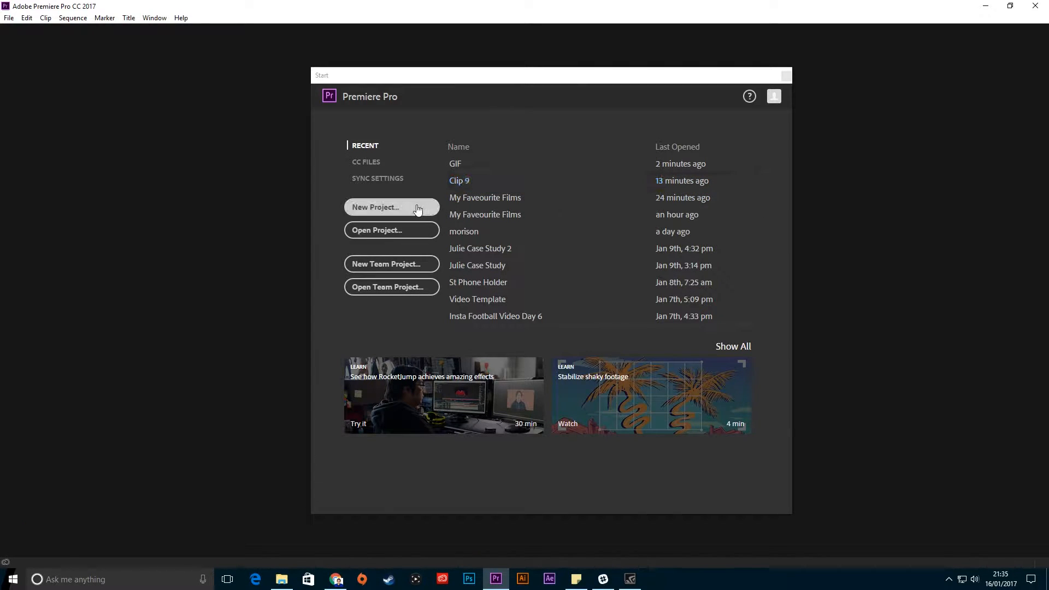
# Create a new Premiere Pro project from the Start screen with default settings.
pyautogui.click(391, 206)
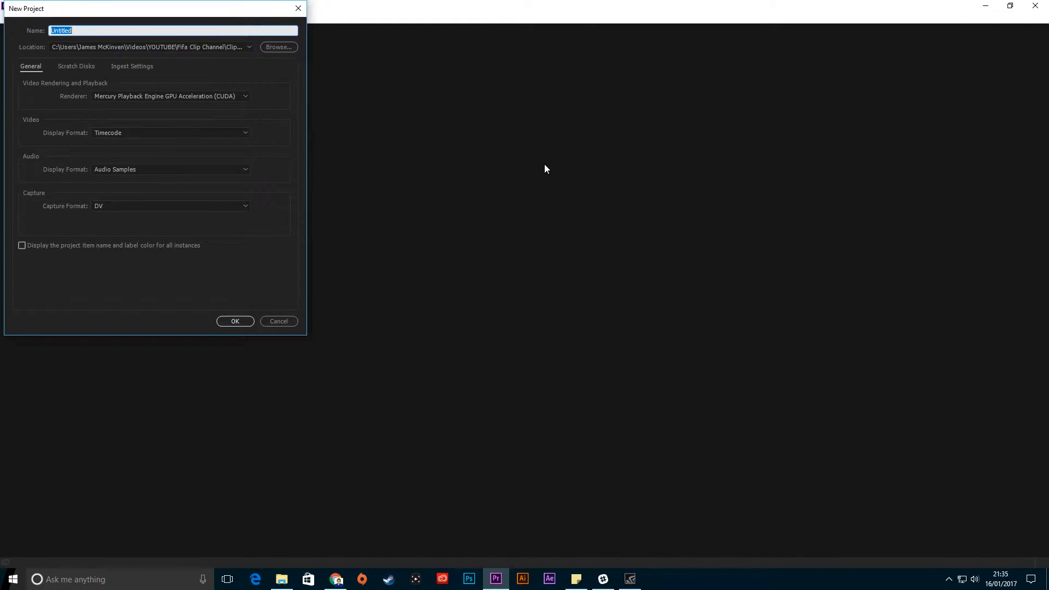
pyautogui.click(235, 321)
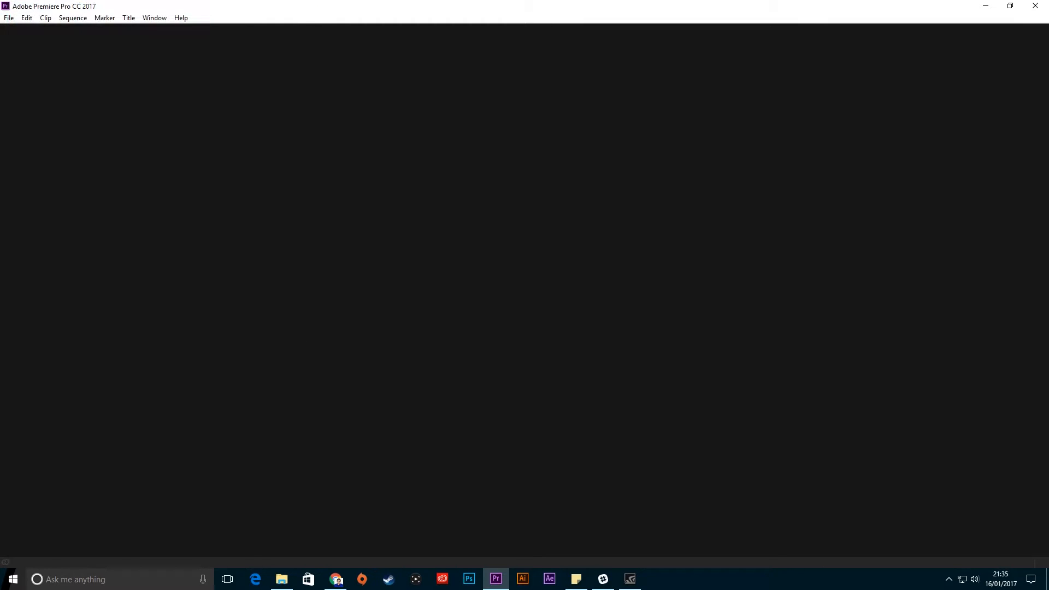
# Drag Clip.mp4 from File Explorer onto the timeline to make a new sequence.
pyautogui.click(281, 579)
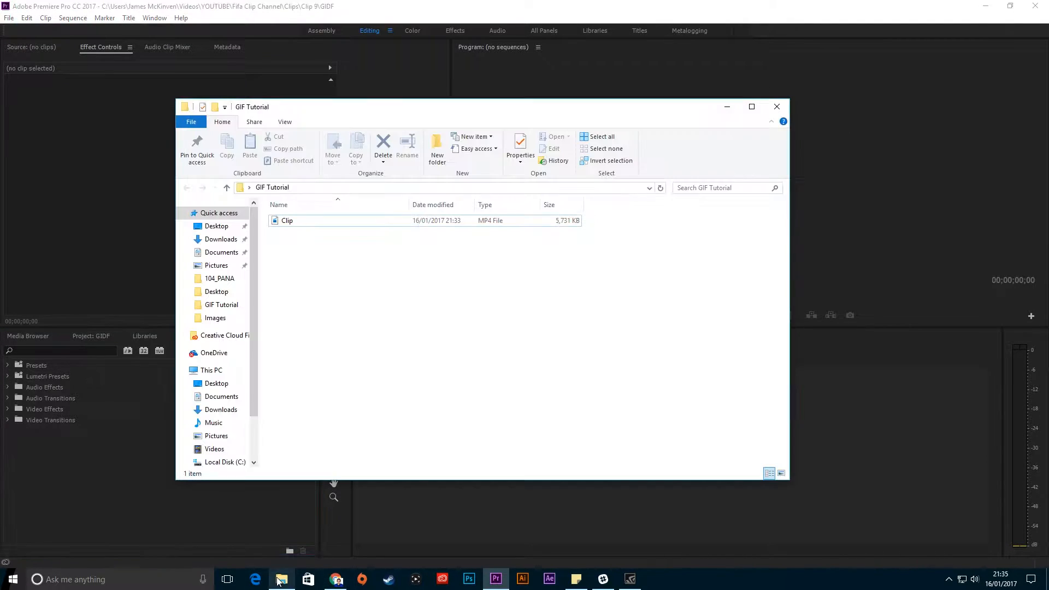
pyautogui.click(287, 220)
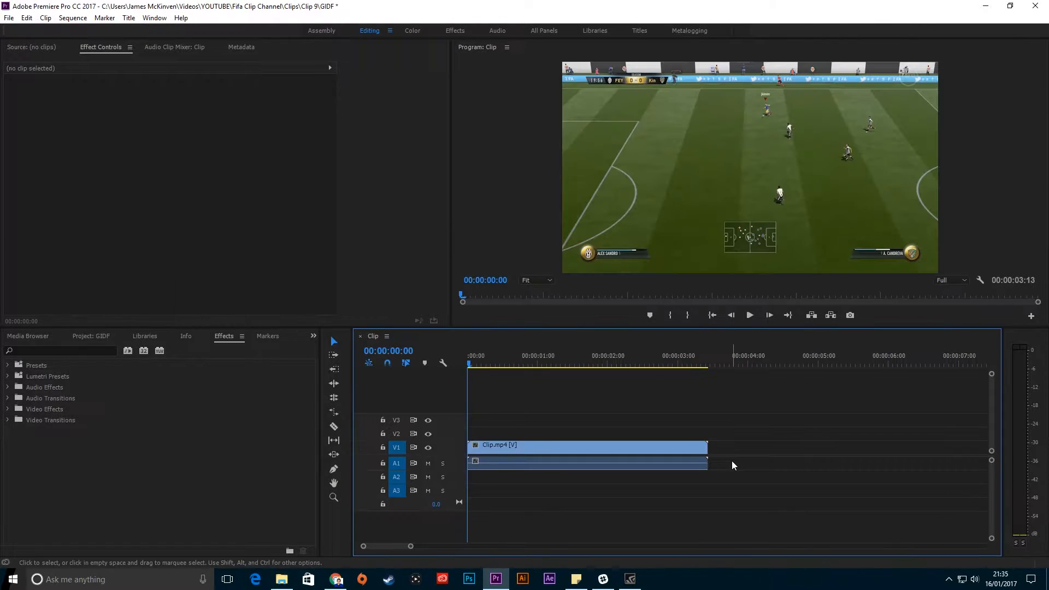
pyautogui.click(748, 315)
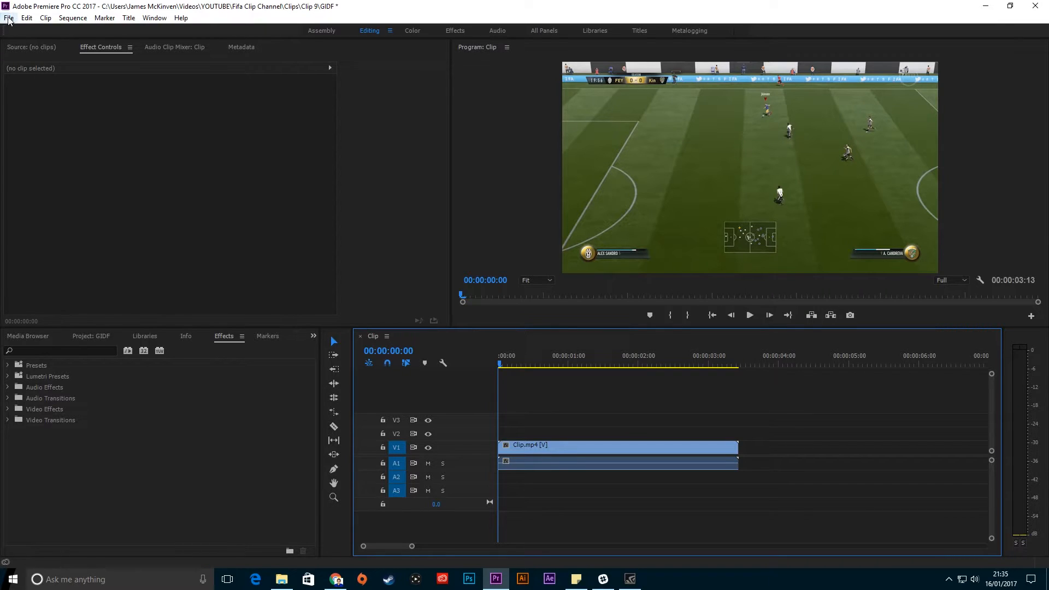
# Bring up Export Settings for the Clip sequence via File > Export > Media.
pyautogui.click(8, 18)
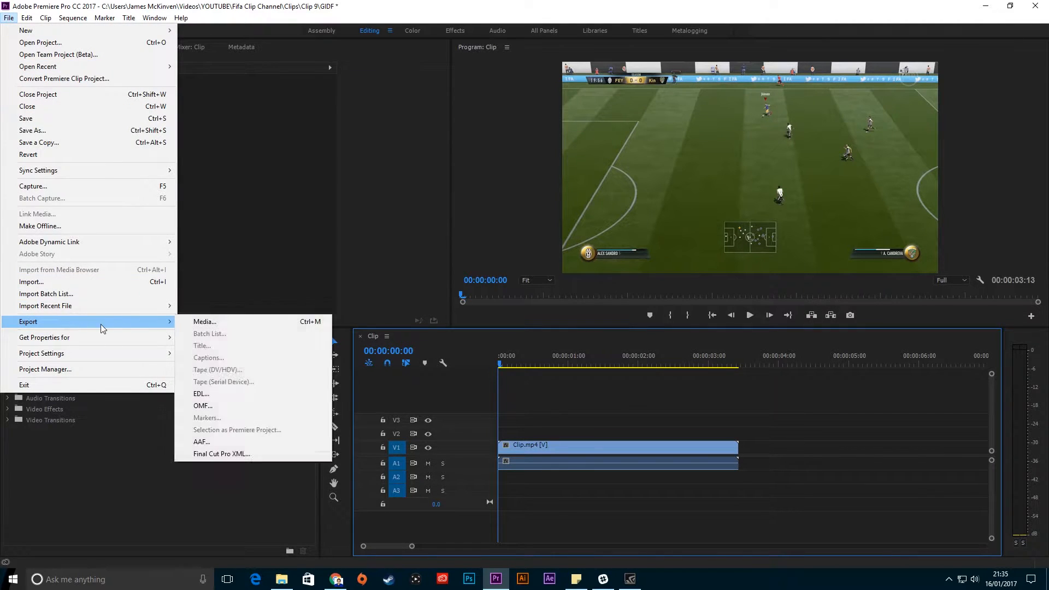
pyautogui.click(204, 321)
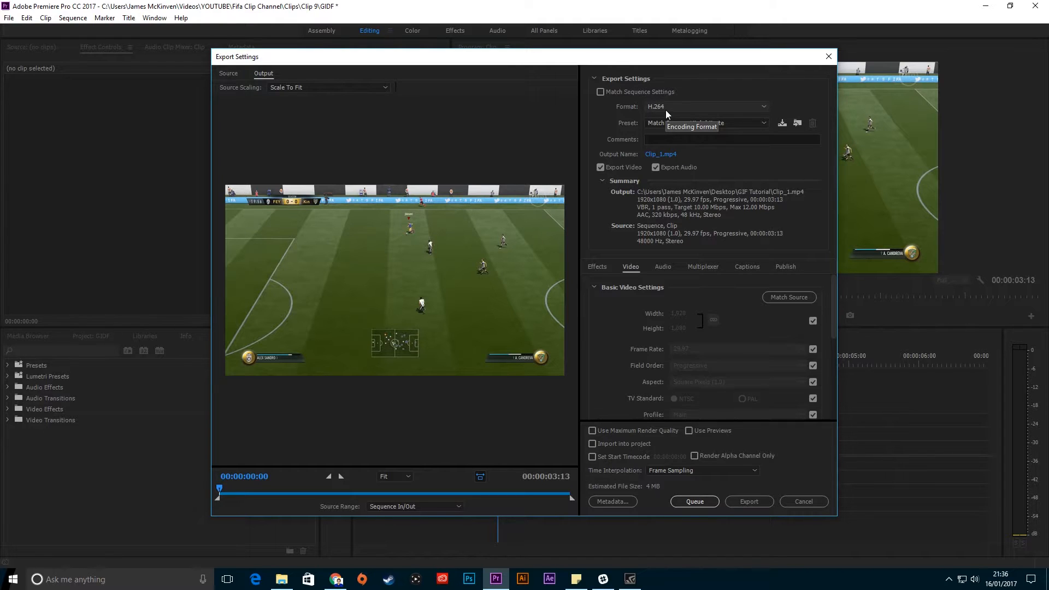
# Choose Animated GIF as the export format, giving output Clip_1.gif.
pyautogui.click(706, 106)
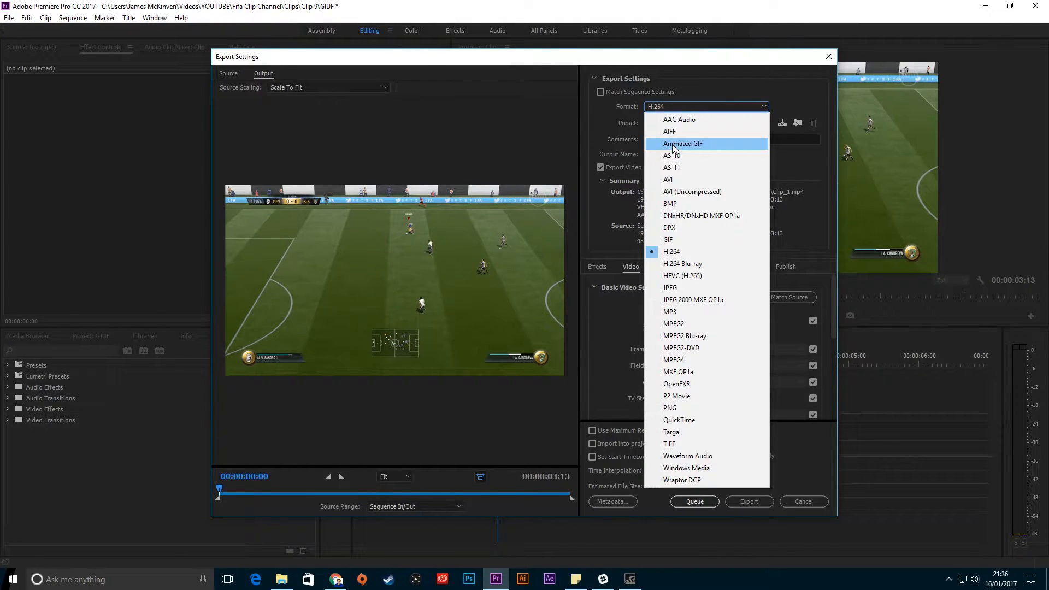
pyautogui.click(683, 143)
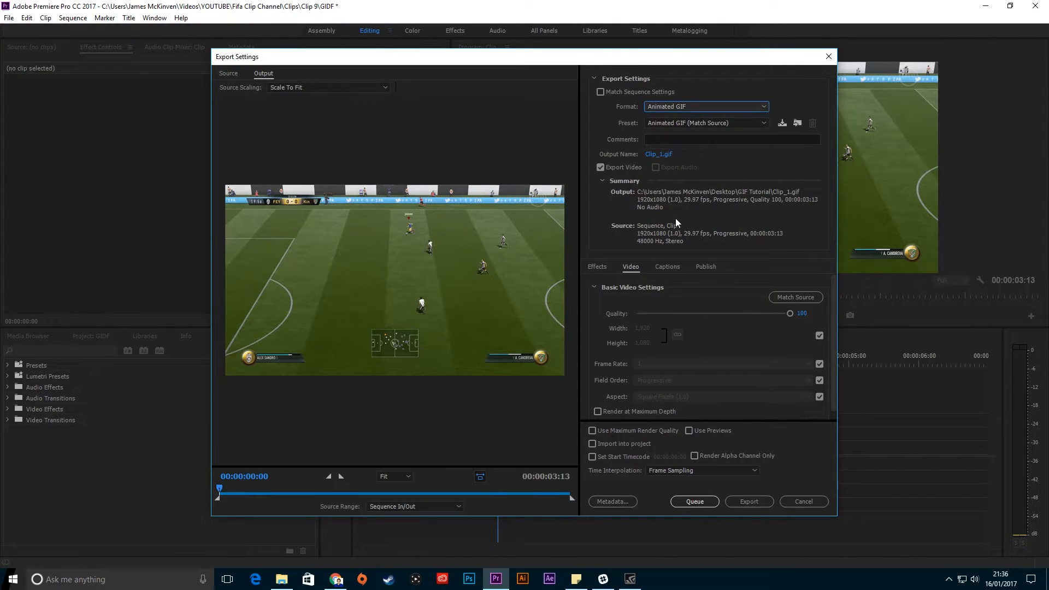
pyautogui.moveTo(723, 169)
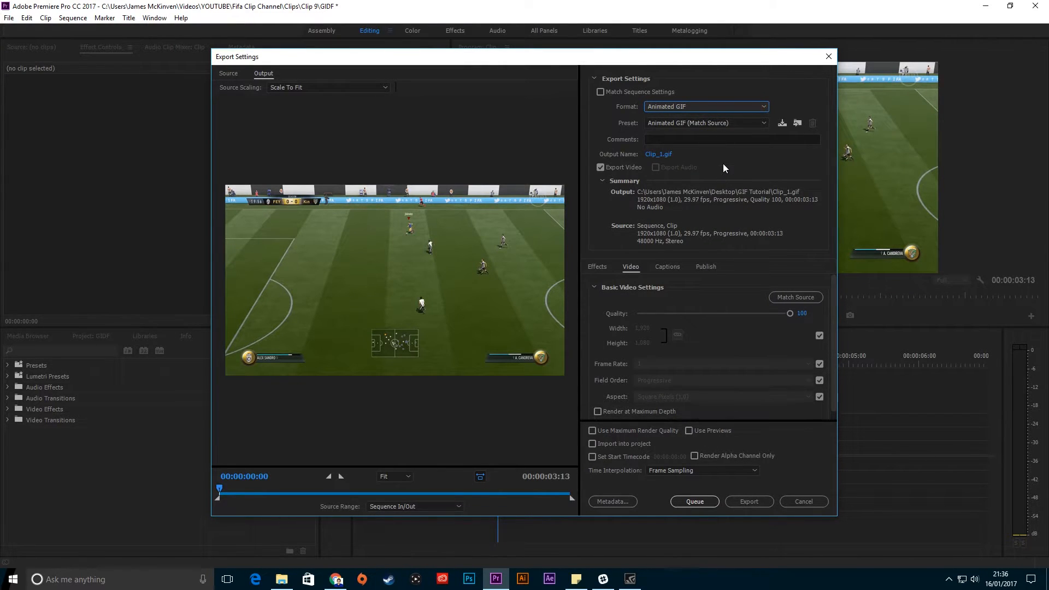
pyautogui.moveTo(760, 315)
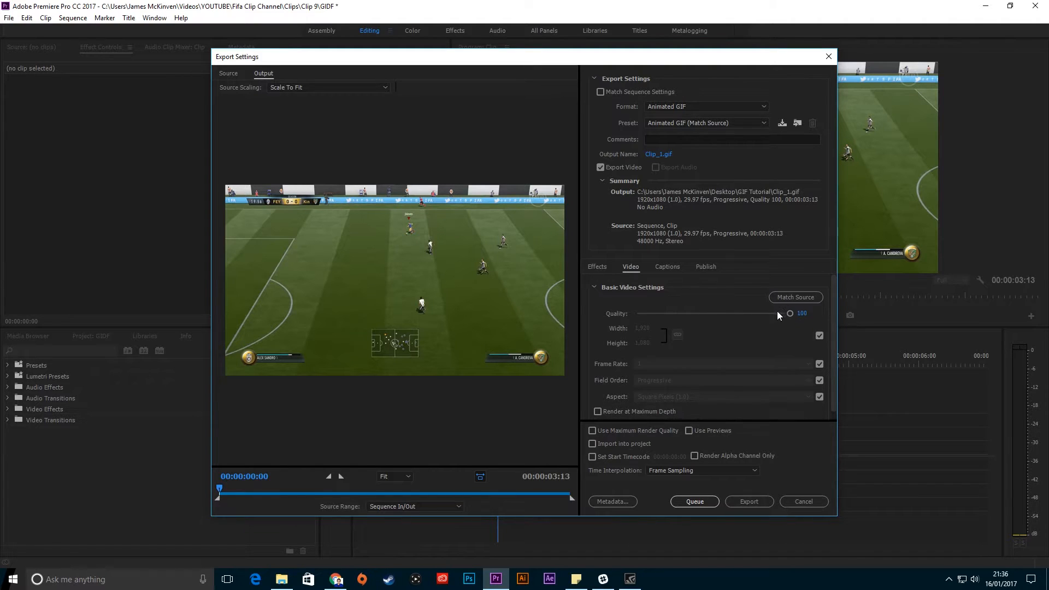
# Set GIF quality to 50 and a custom width of 1280.
pyautogui.moveTo(789, 314); pyautogui.dragTo(718, 314)
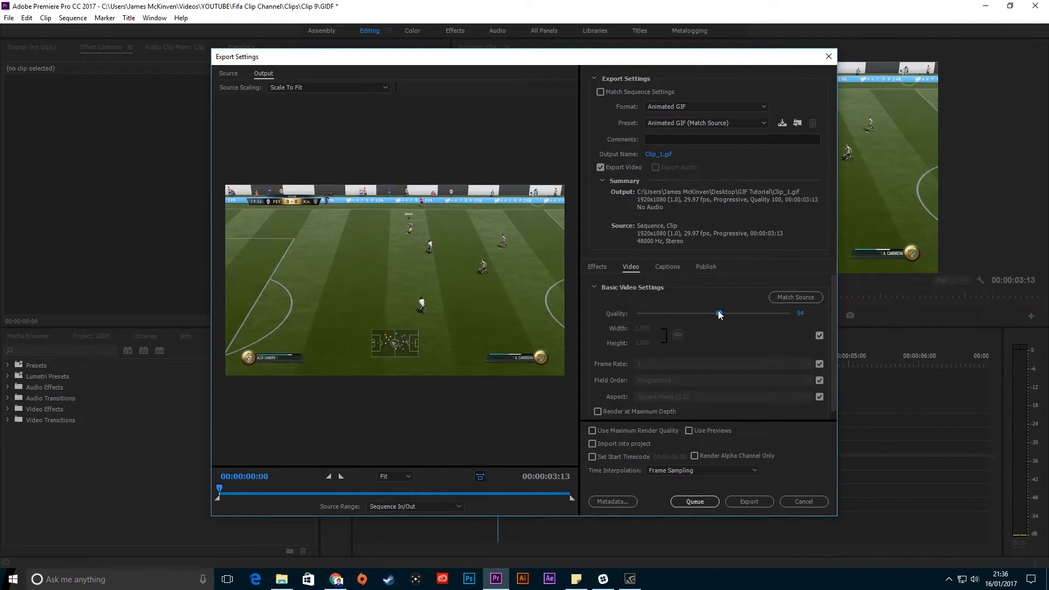
pyautogui.moveTo(719, 314); pyautogui.dragTo(713, 314)
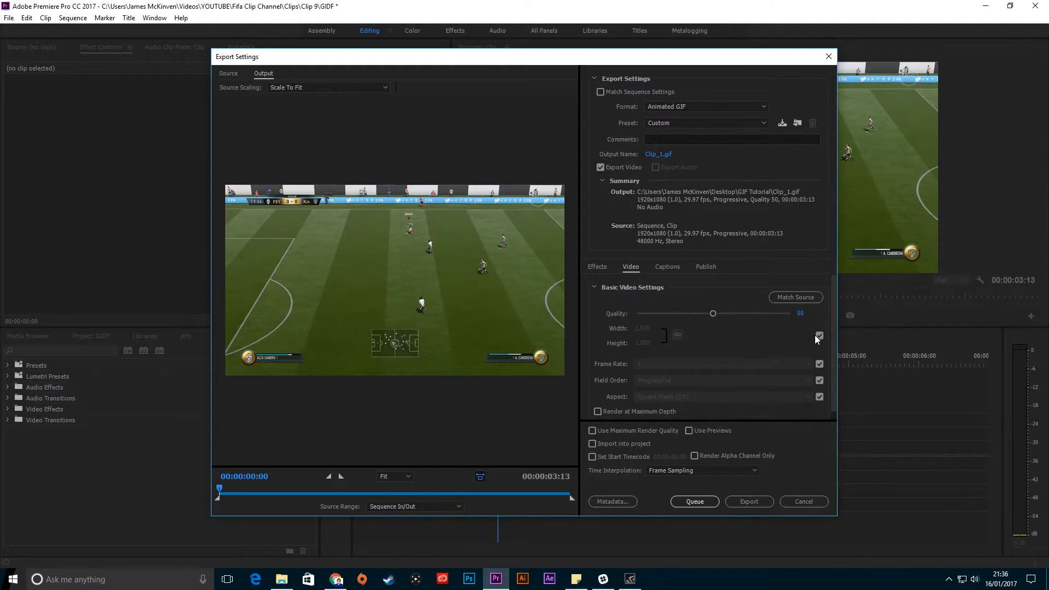
pyautogui.click(818, 335)
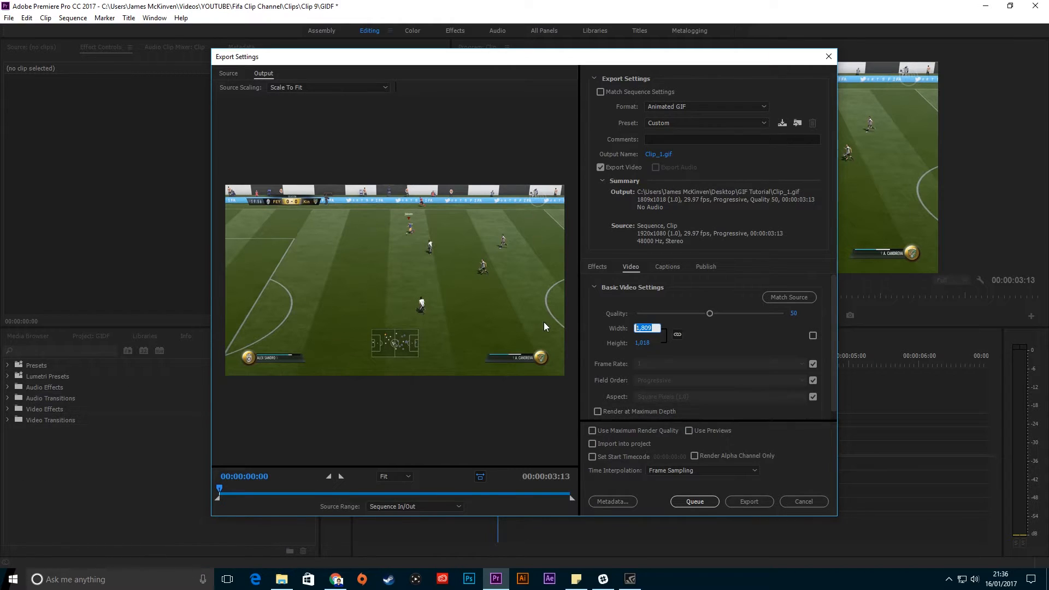
pyautogui.write('1280')
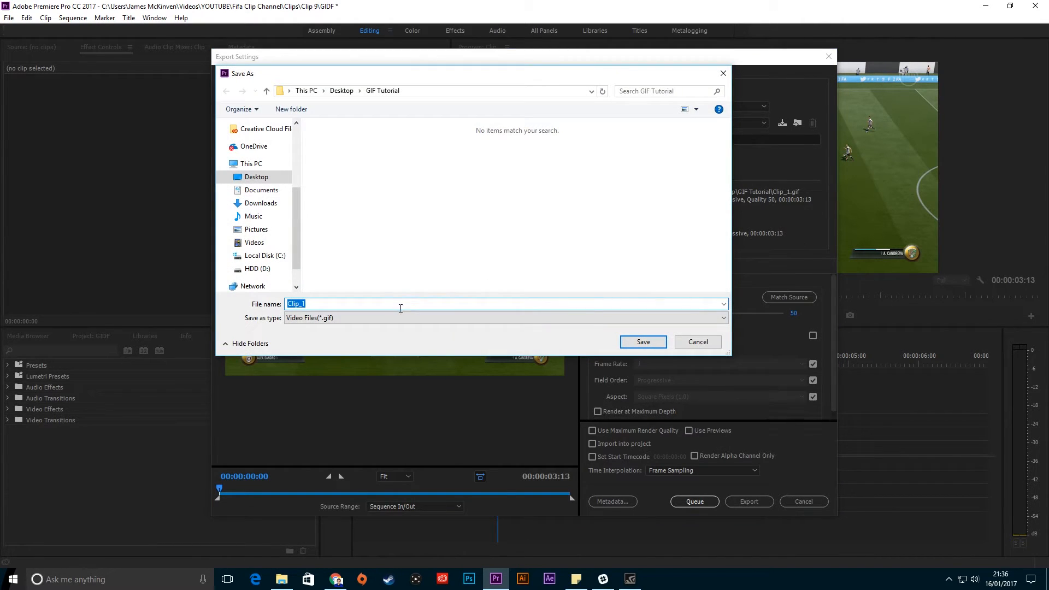
# Name the output GIFClip in the GIF Tutorial folder and export the animated GIF.
pyautogui.write('g')
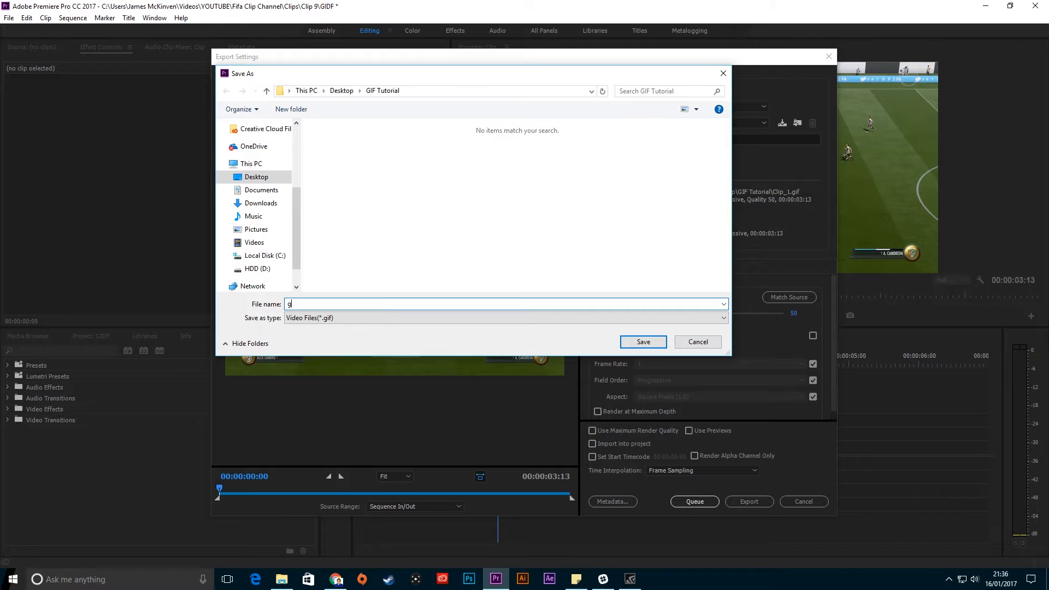
pyautogui.write('IFCl')
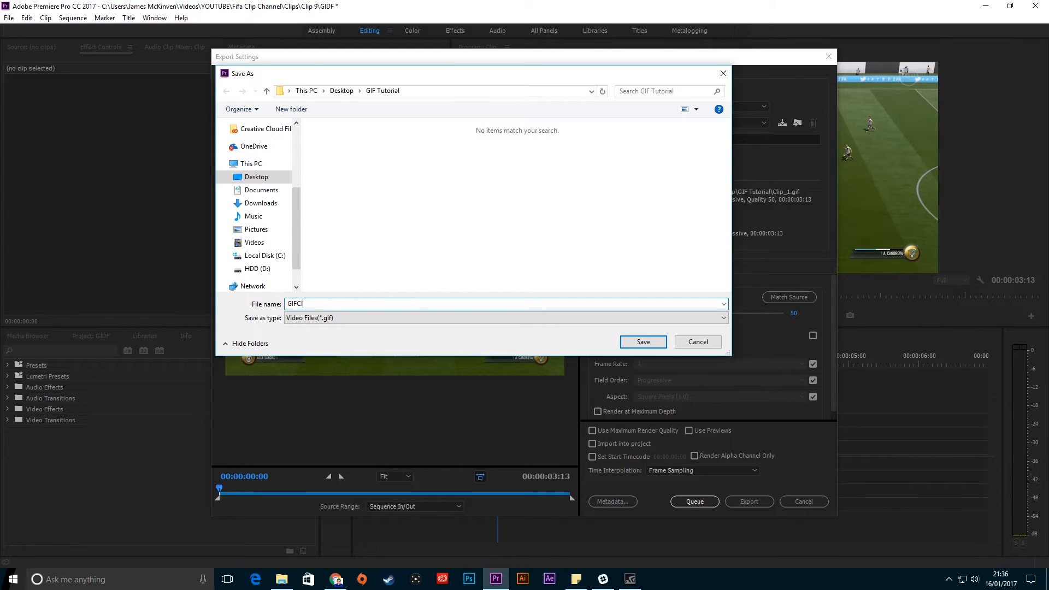
pyautogui.click(642, 342)
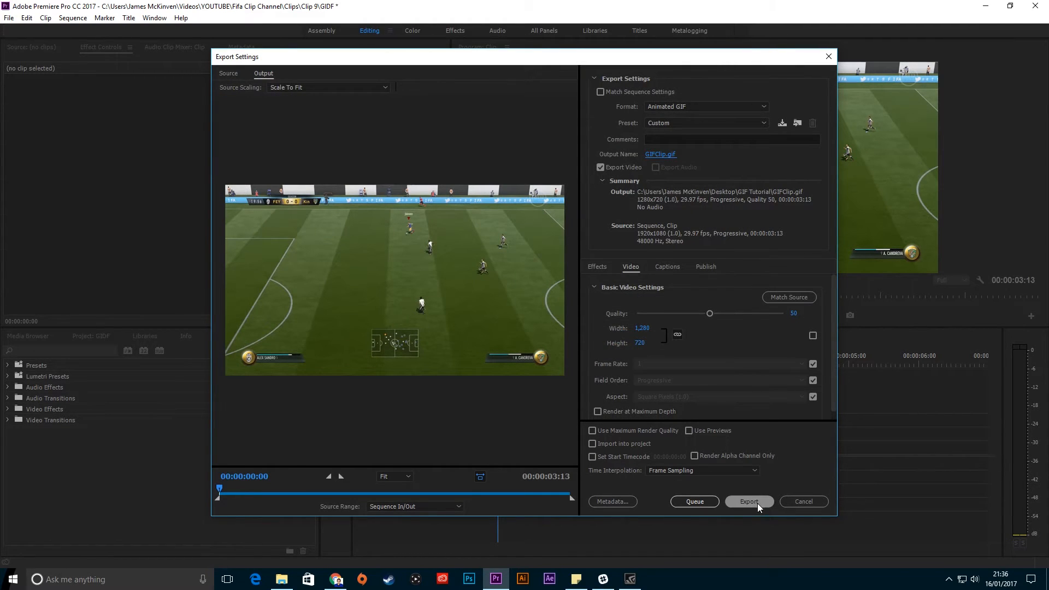
pyautogui.click(749, 502)
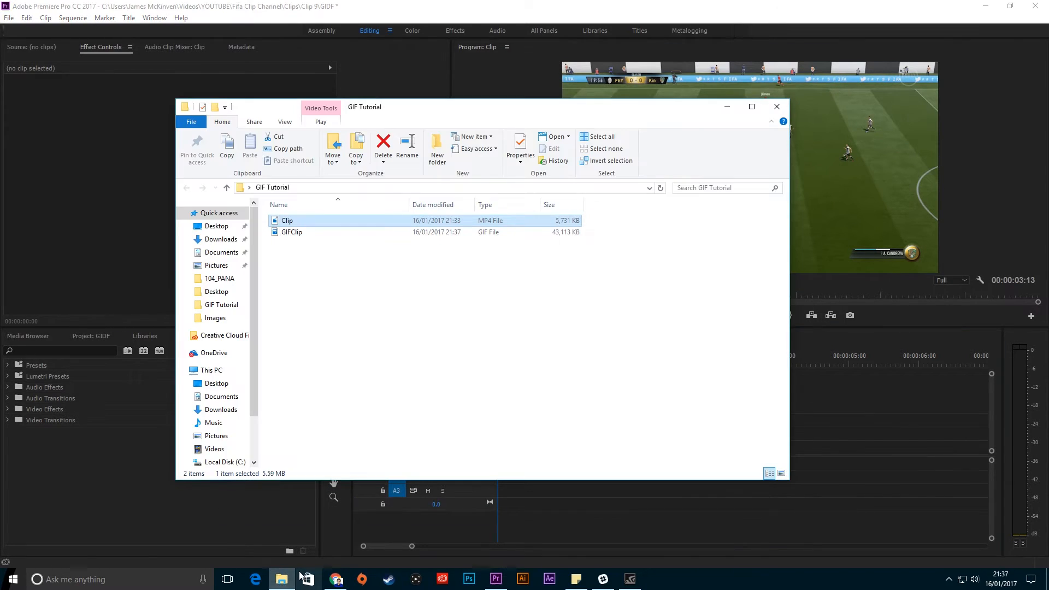
# View the exported GIFClip.gif from File Explorer in Photos.
pyautogui.click(367, 298)
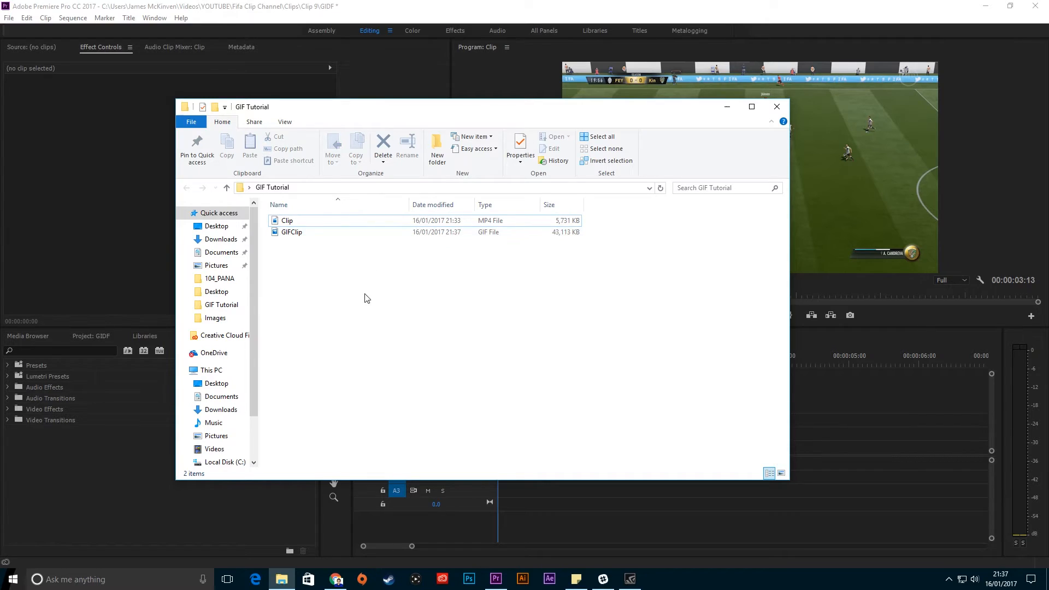
pyautogui.doubleClick(291, 232)
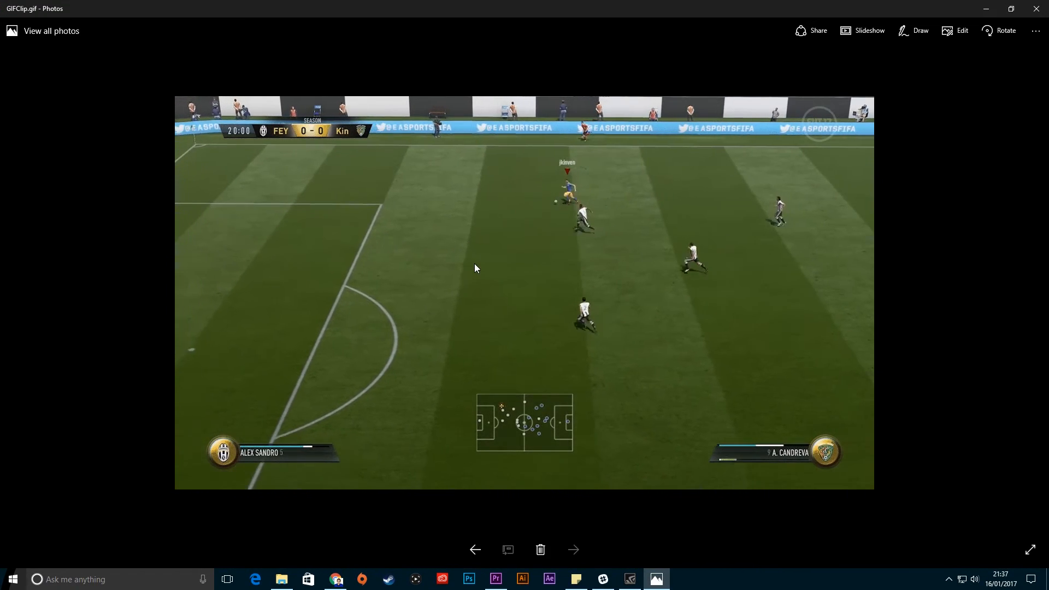